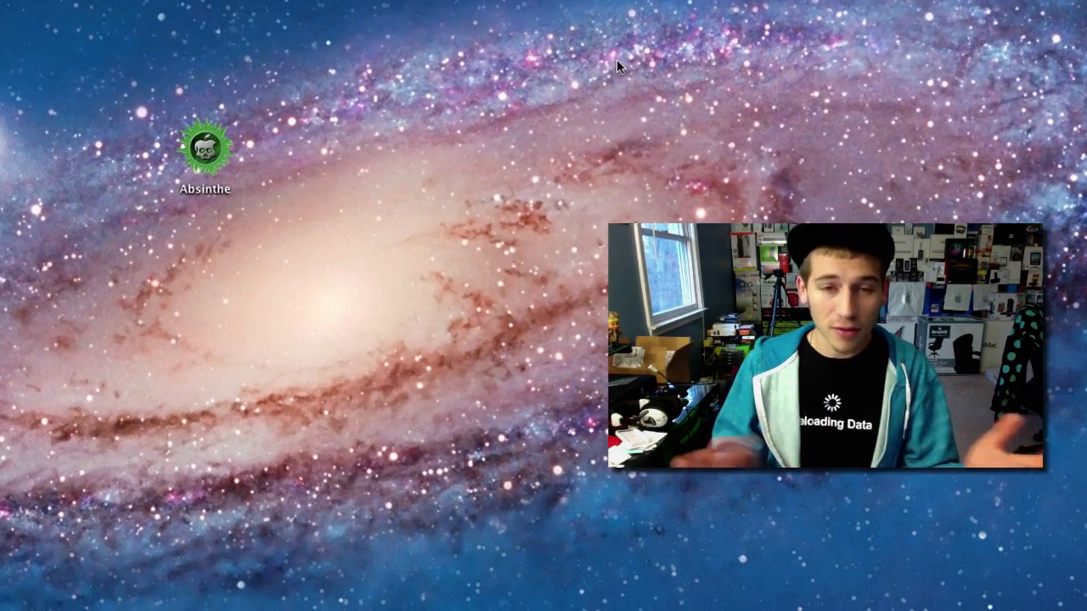
# Step: Launch Absinthe from the desktop and start jailbreaking the detected iPhone 4S on iOS 5.0.1
pyautogui.click(208, 153)
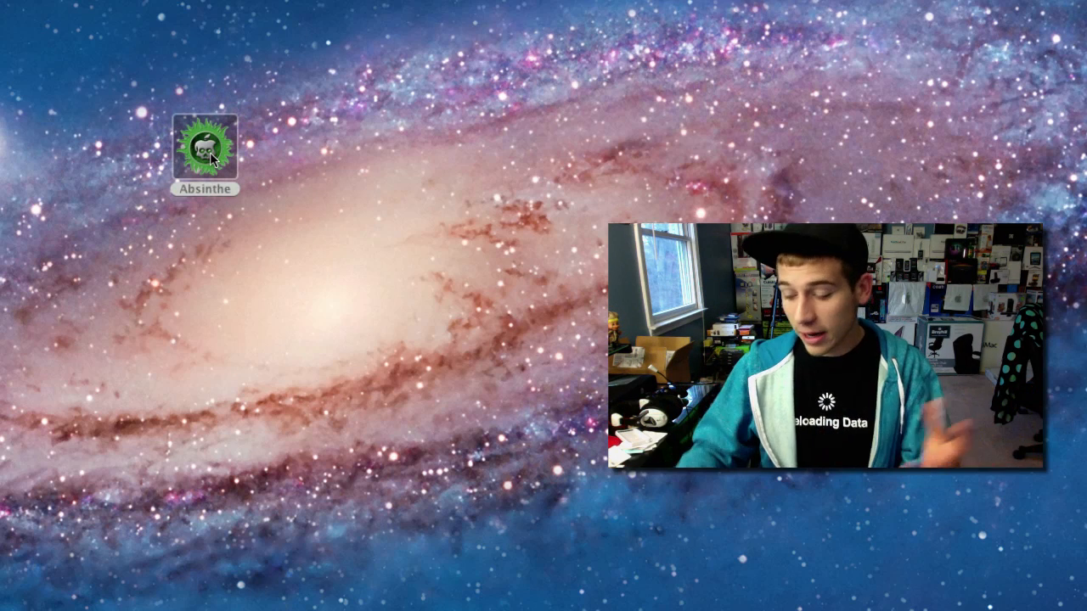
pyautogui.doubleClick(205, 145)
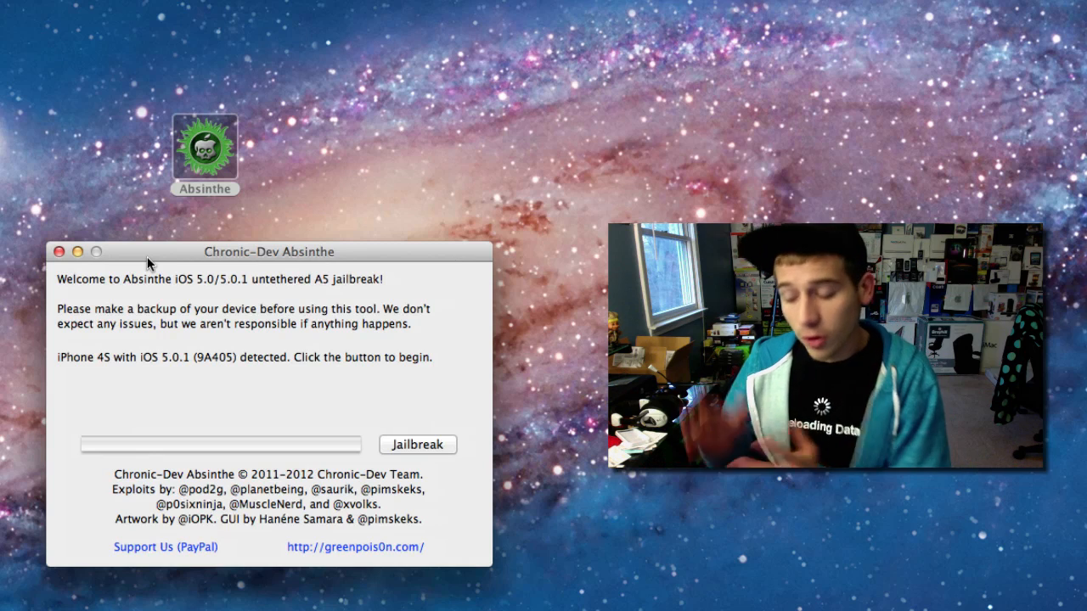
pyautogui.moveTo(373, 480)
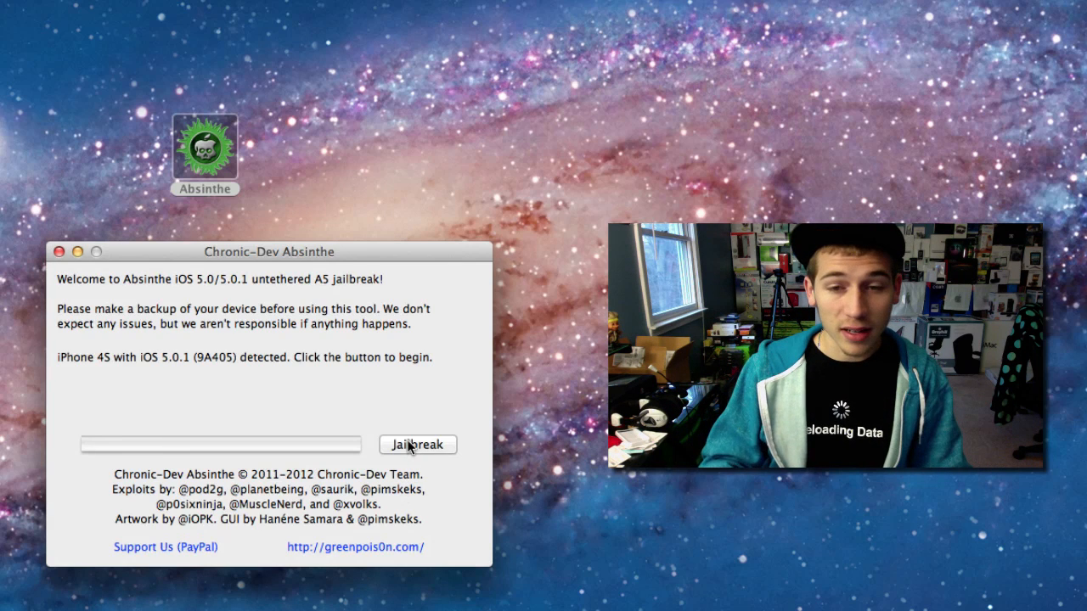
pyautogui.click(417, 444)
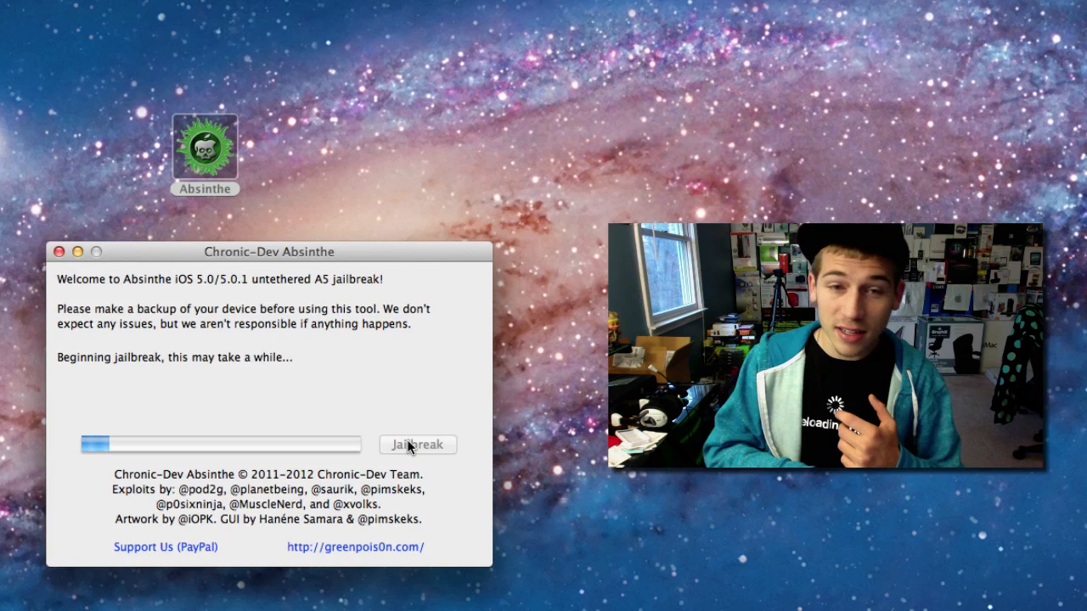